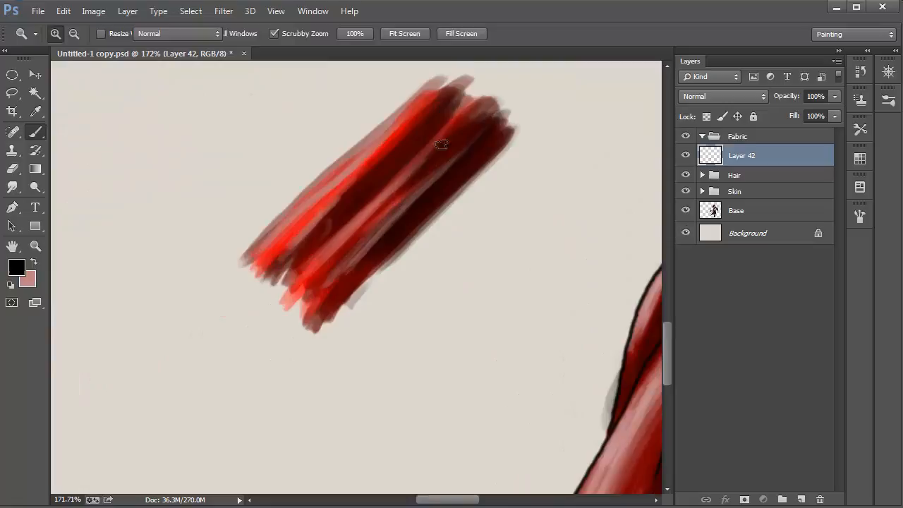
- Add another red test stroke beside the cloak
click(34, 132)
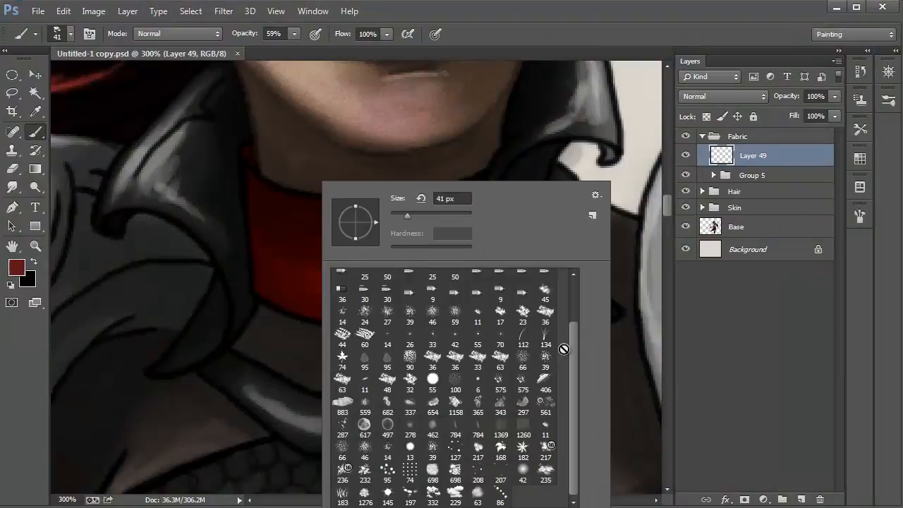
- Set the brush to 13 px and shade the collar with dark red at 59% opacity
triple_click(452, 198)
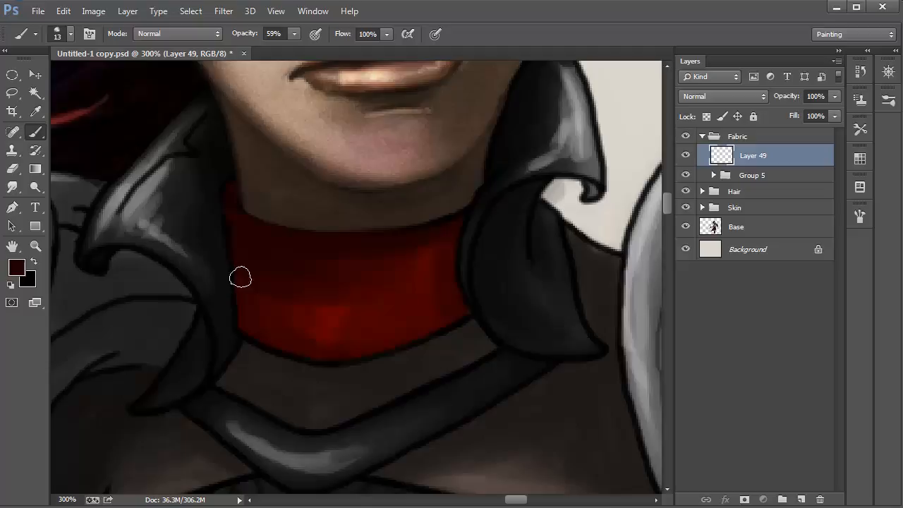
drag(240, 278, 245, 325)
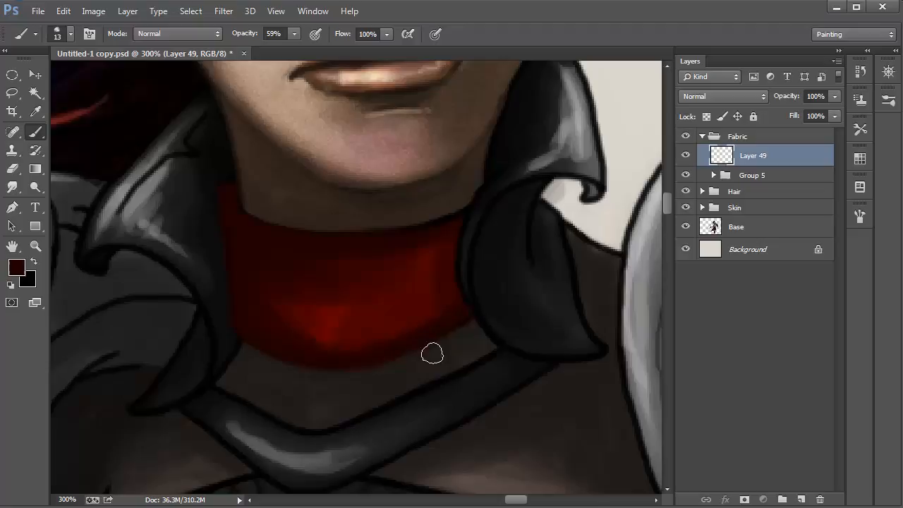
mouse_move(318, 285)
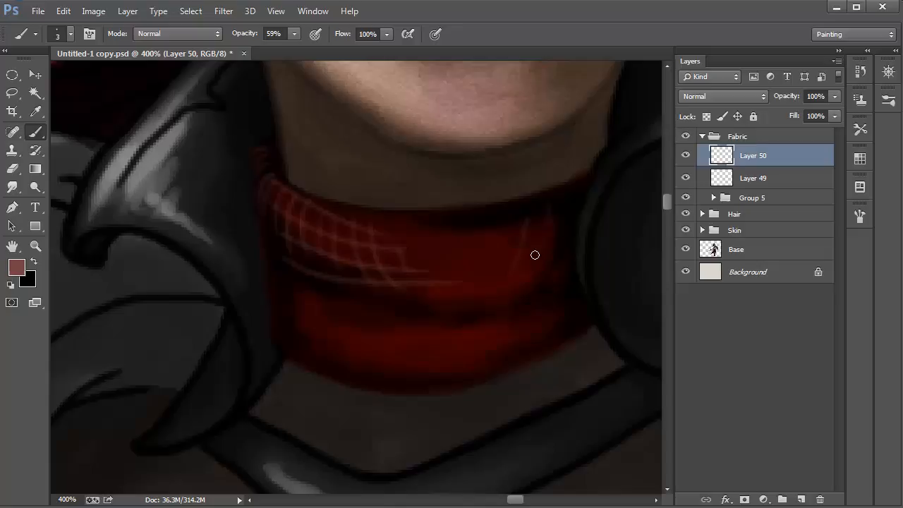
- Paint pale red 3 px grid lines across the collar on Layer 50
drag(535, 255, 523, 351)
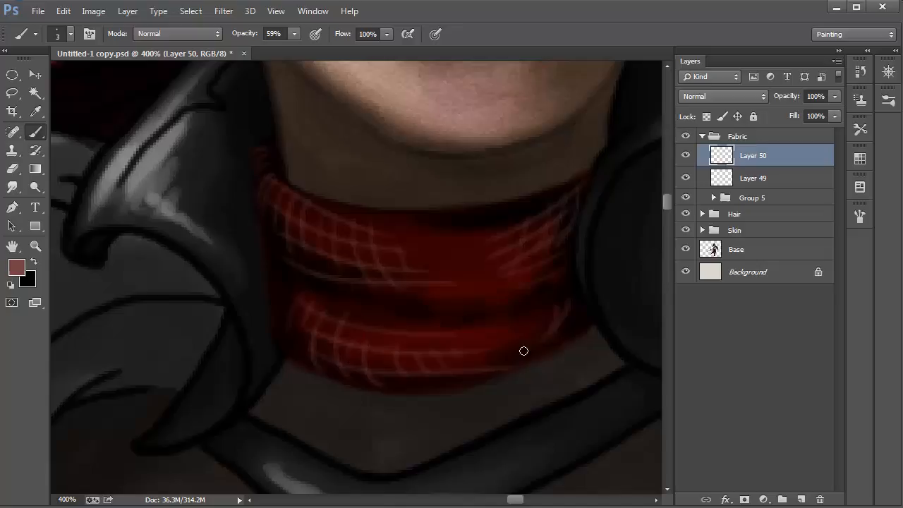
click(782, 499)
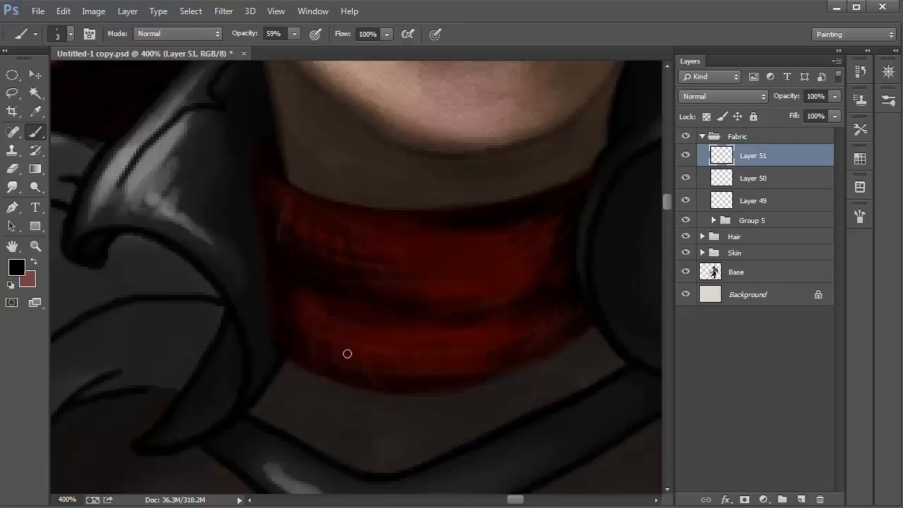
- Pick a muted red foreground colour to tone down the collar pattern
click(17, 267)
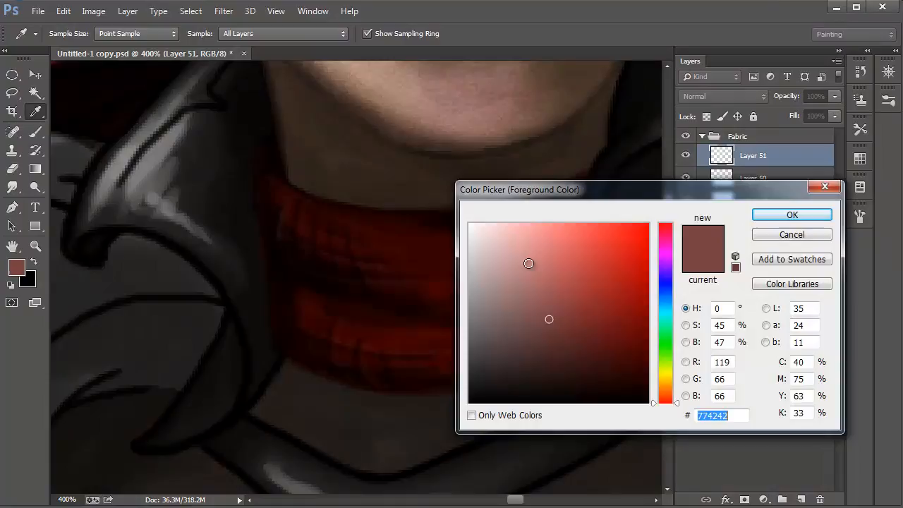
click(792, 214)
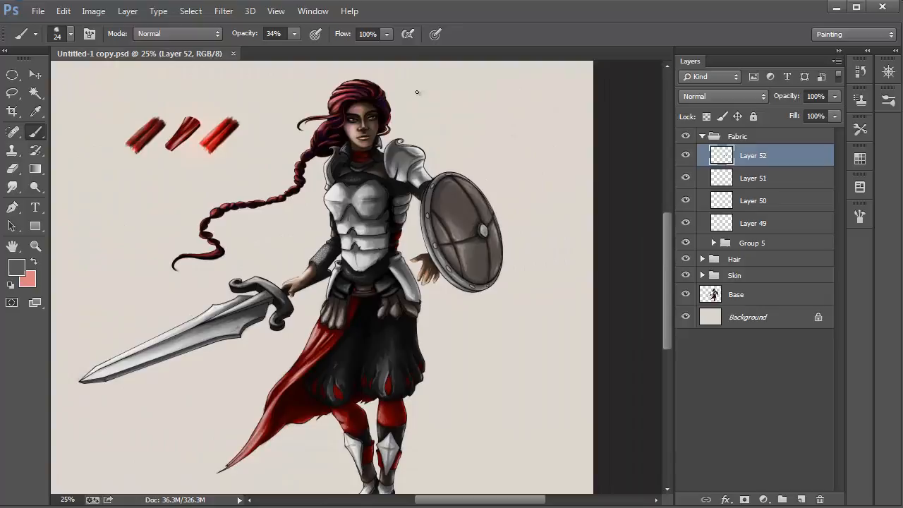
- Inspect the belt and full figure, then set the foreground to near-black #0d0a0a
click(35, 245)
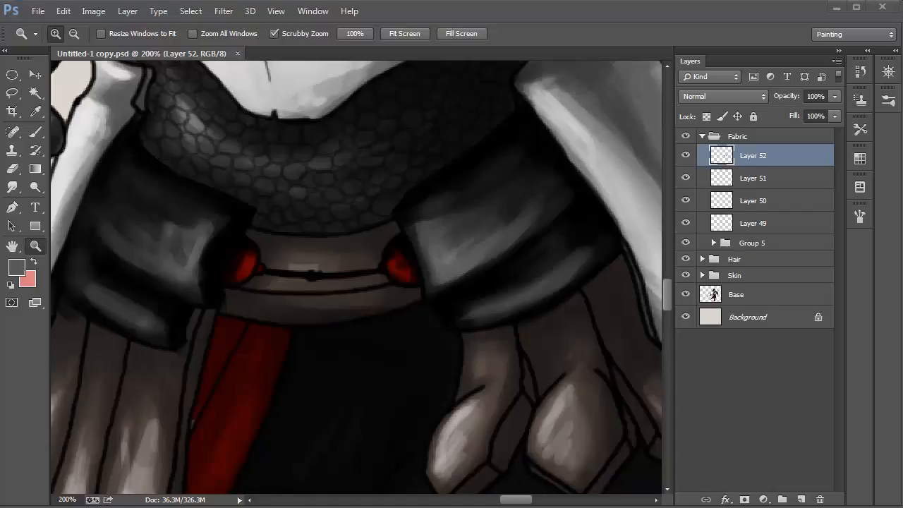
click(74, 33)
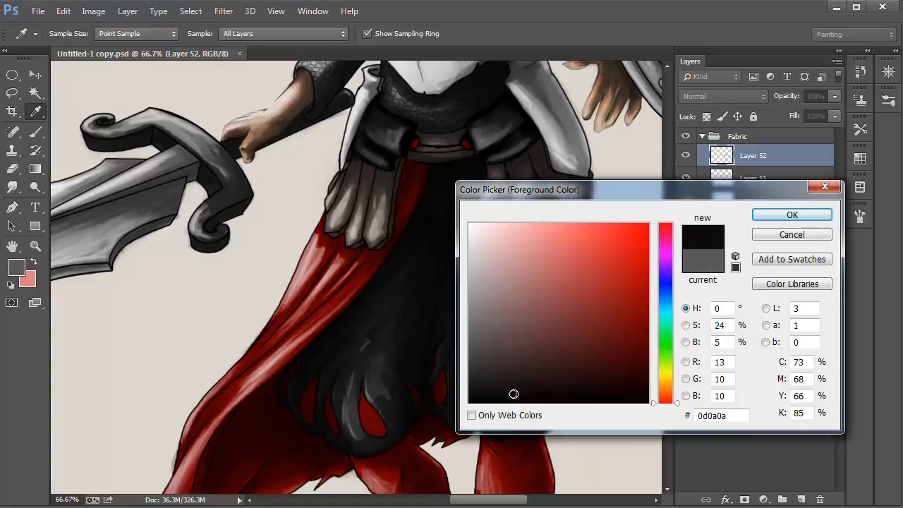
click(791, 214)
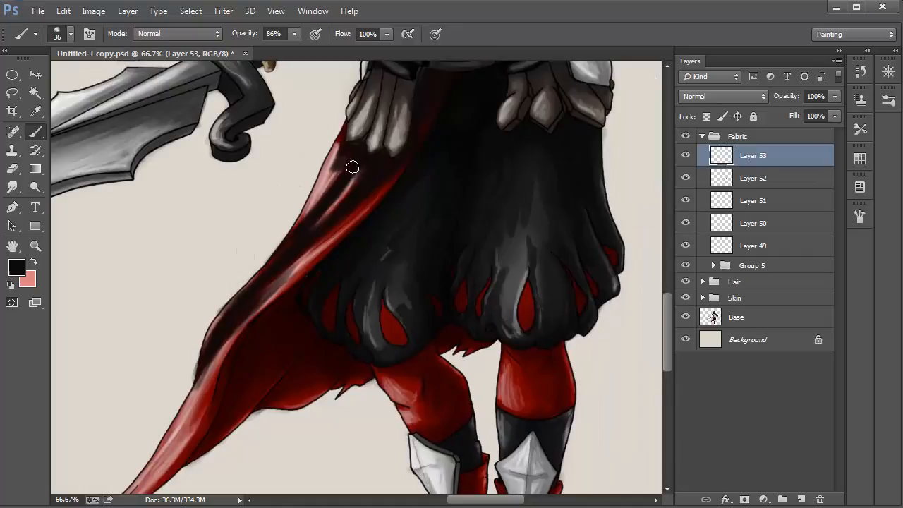
- Paint streak highlights and a dark outline along the cloak edge on Layer 55
scroll(down, 3)
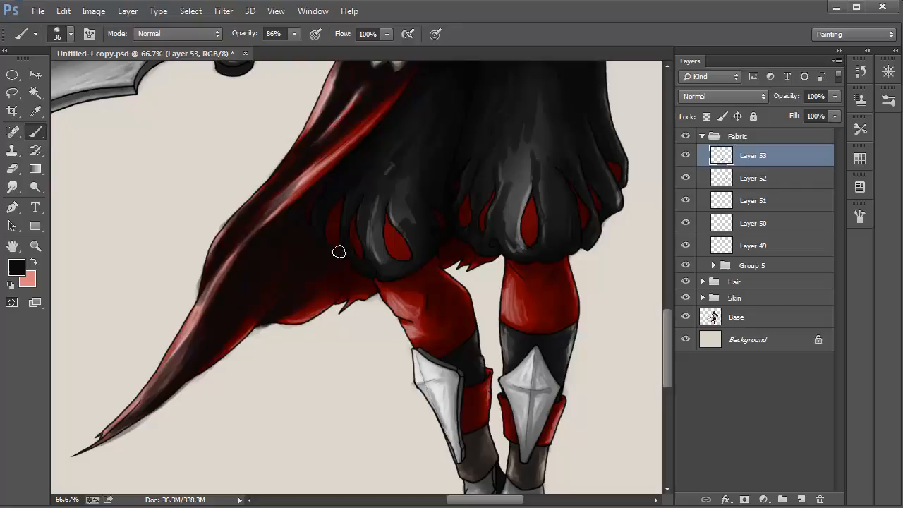
drag(339, 252, 469, 223)
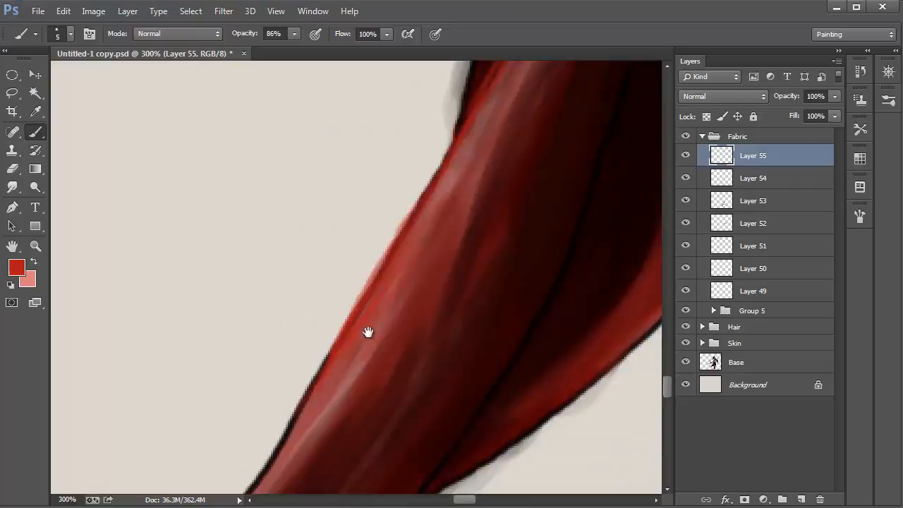
drag(368, 332, 328, 229)
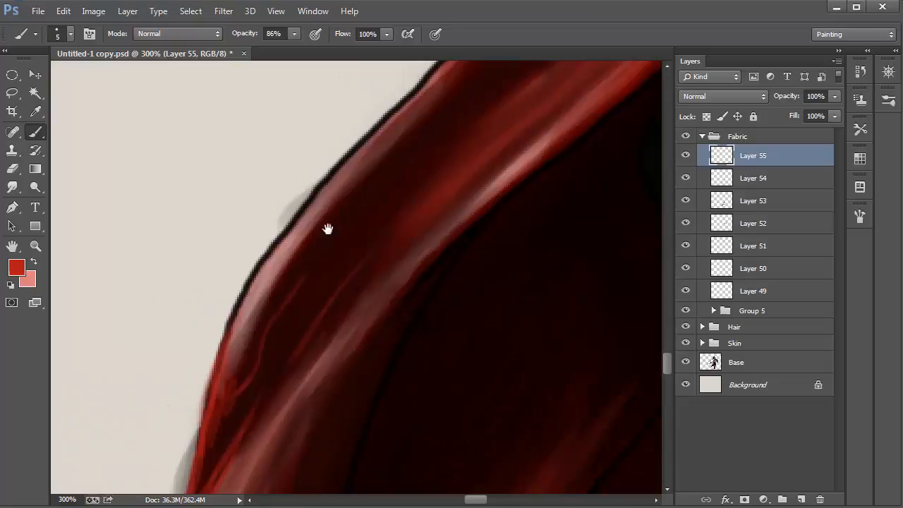
drag(328, 229, 436, 233)
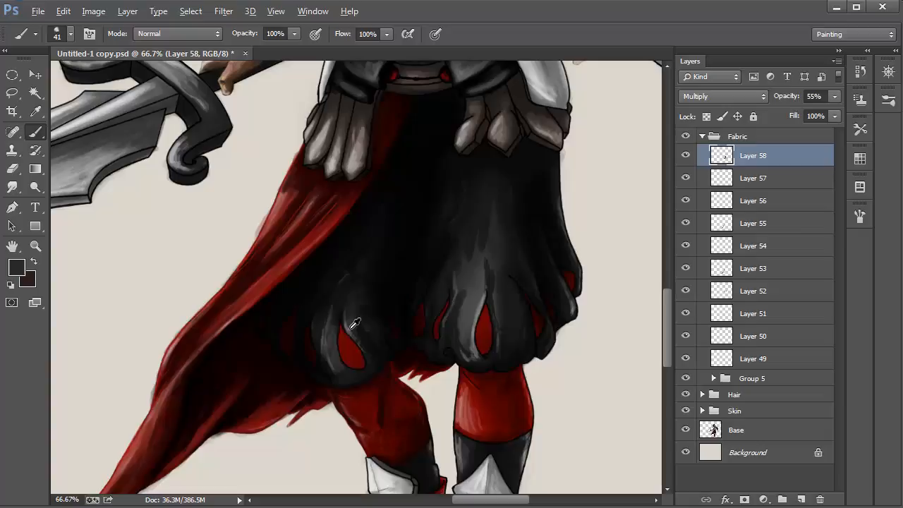
- Paint dark pant shading with a size 41 brush on Layer 58 (Multiply, 55%)
click(782, 499)
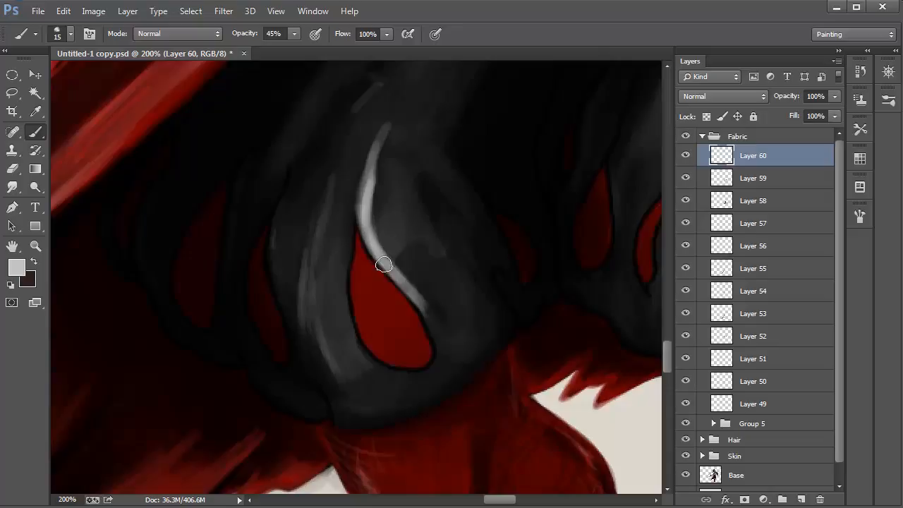
- Stroke light grey highlights around the red hole and neighbouring fold at 45% opacity
drag(381, 265, 275, 266)
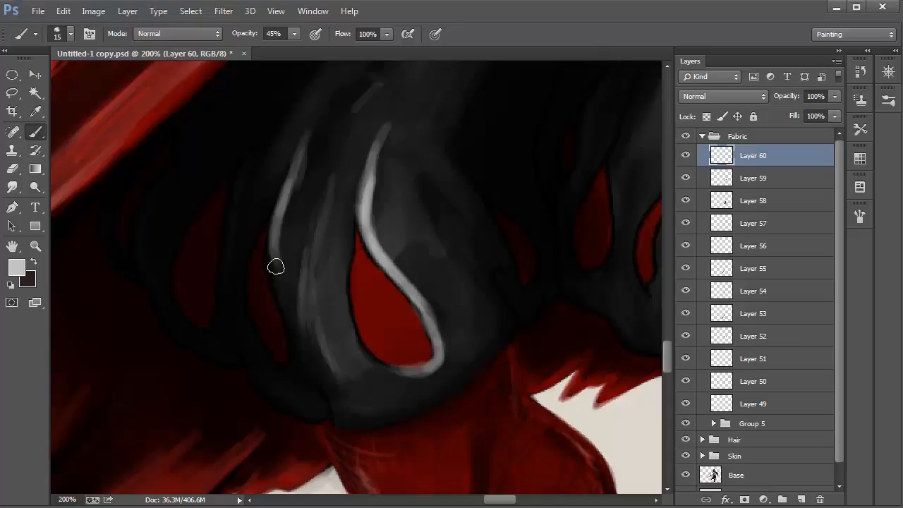
drag(275, 266, 337, 421)
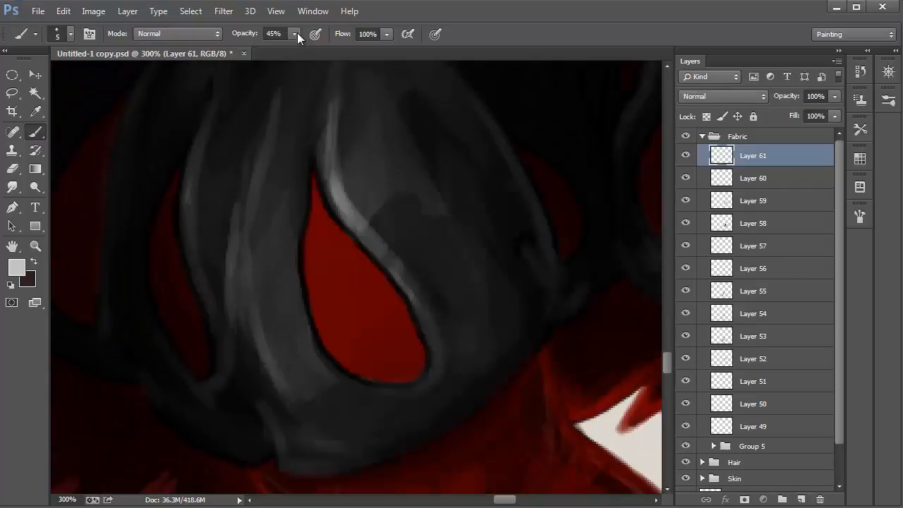
- Blend the hole highlights with a 5 px brush at 45% on Layer 61
drag(335, 92, 364, 243)
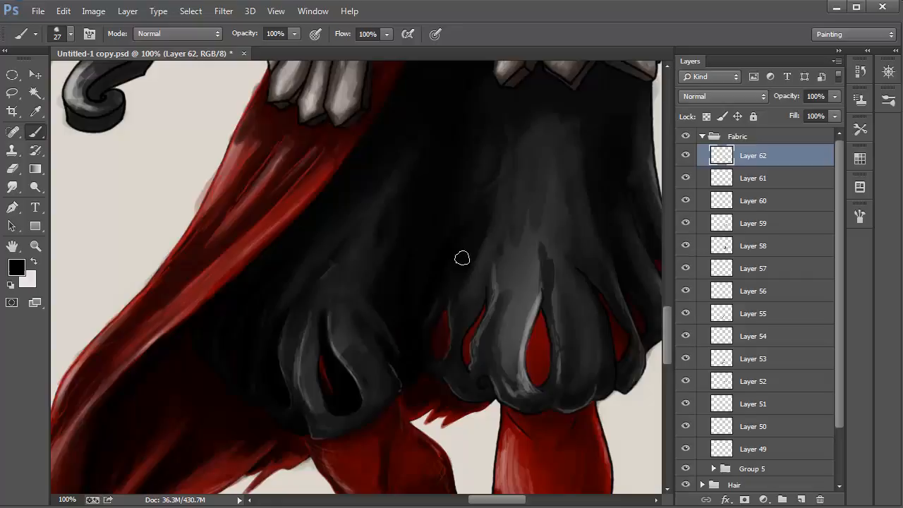
- Set the Layer 62 shading to Multiply blend mode at 63% opacity
click(718, 96)
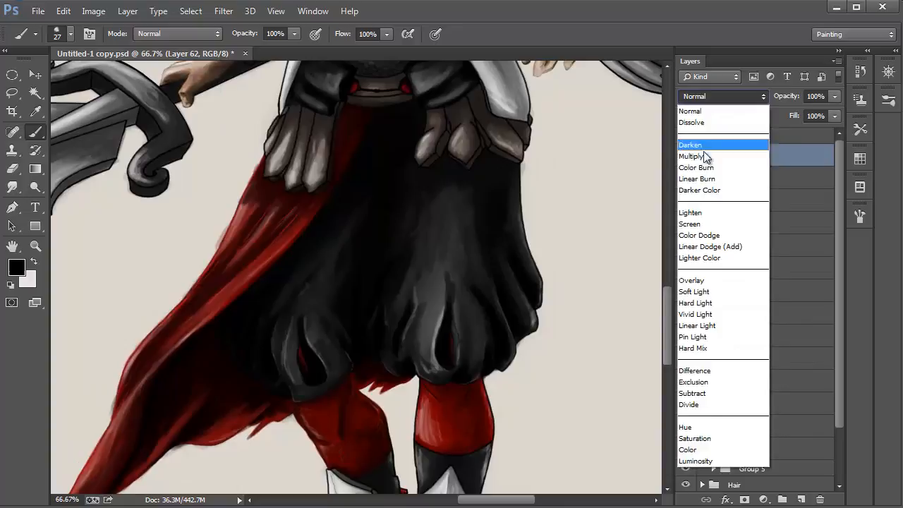
click(694, 156)
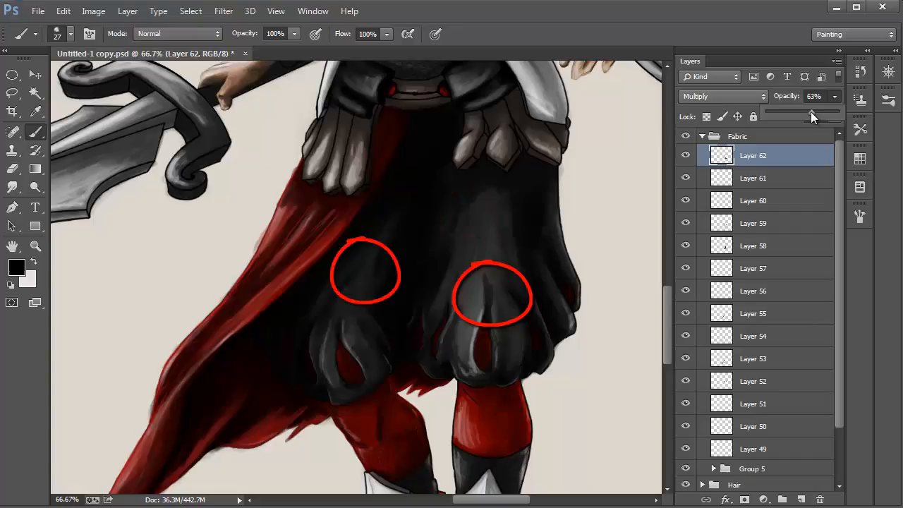
click(36, 245)
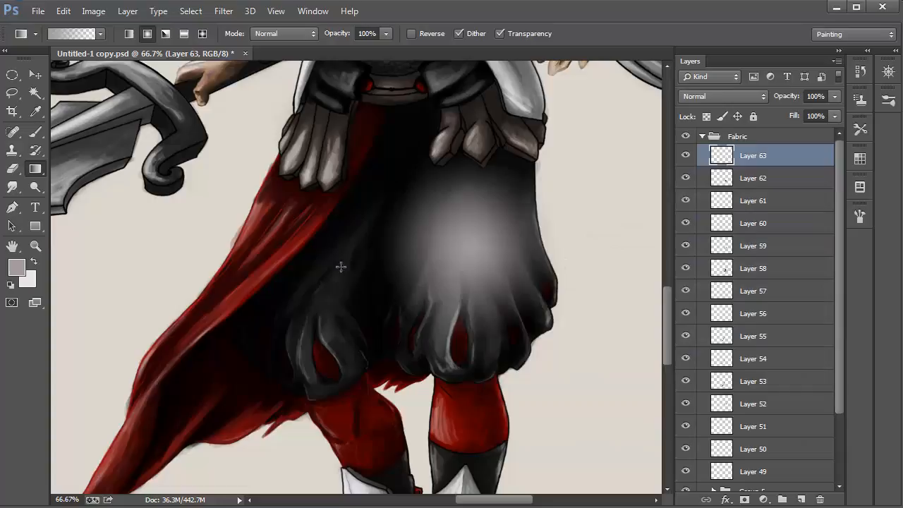
- Add a radial light glow on the pant top and blend its layer as Soft Light
click(317, 283)
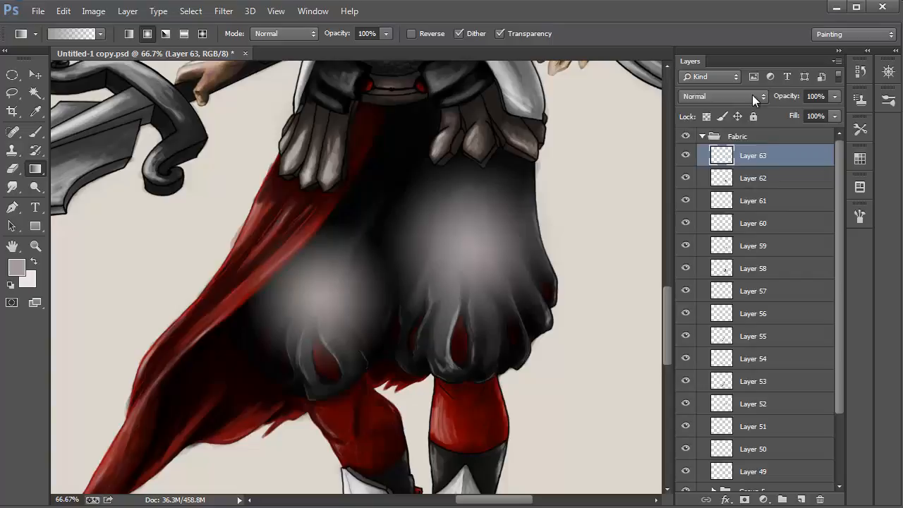
click(720, 96)
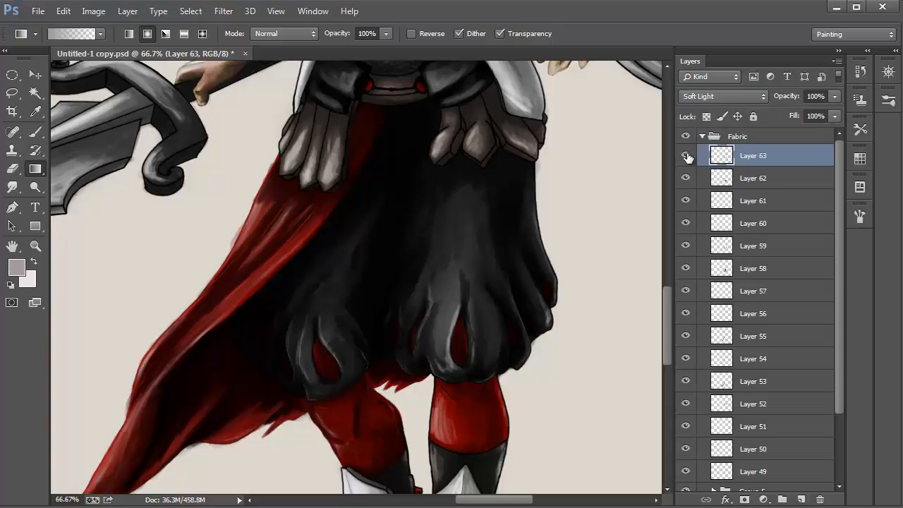